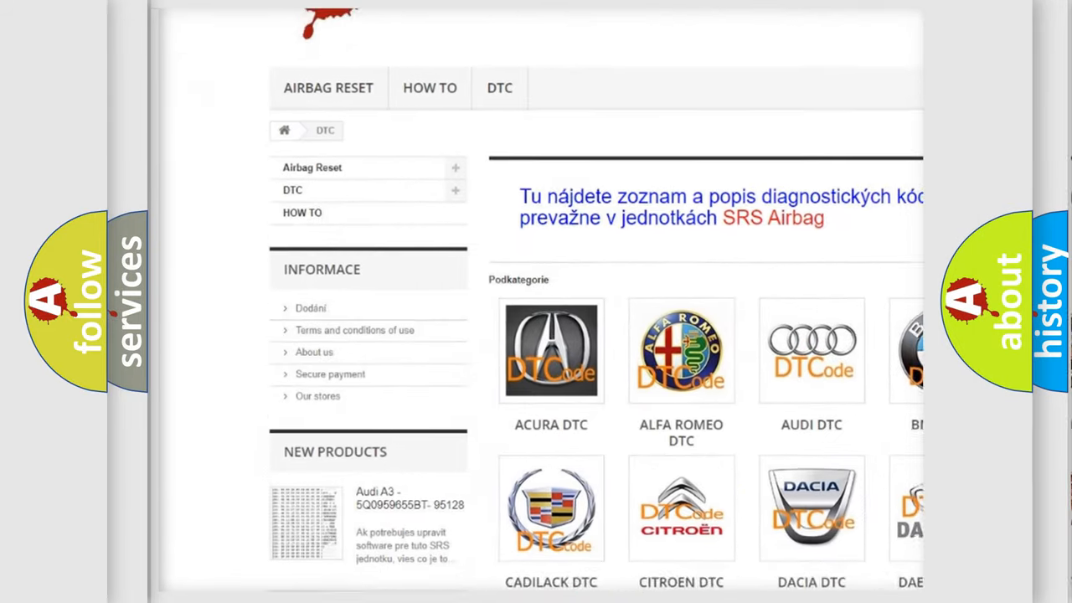
# Step: Reveal the Cause heading with 'The control module is not configured properly' on the U0164 card
pyautogui.scroll(-3)
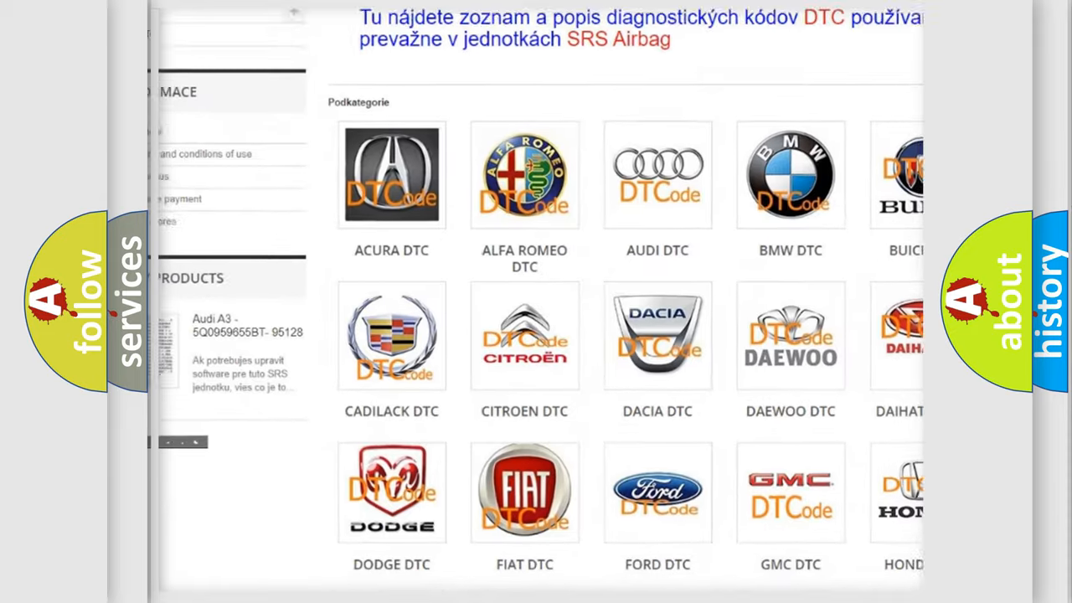
pyautogui.scroll(-3)
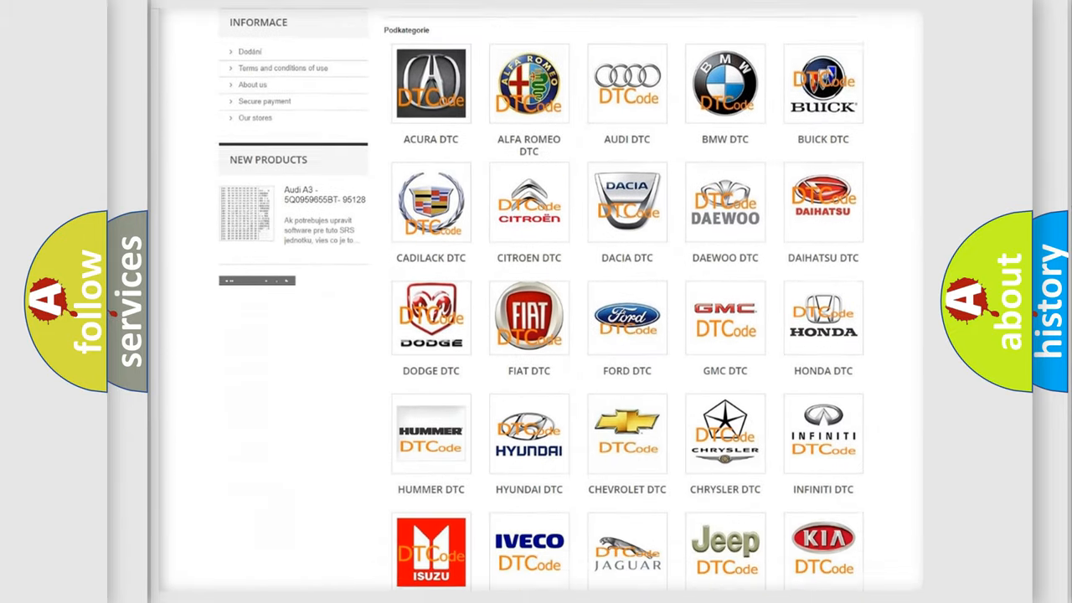
pyautogui.scroll(-3)
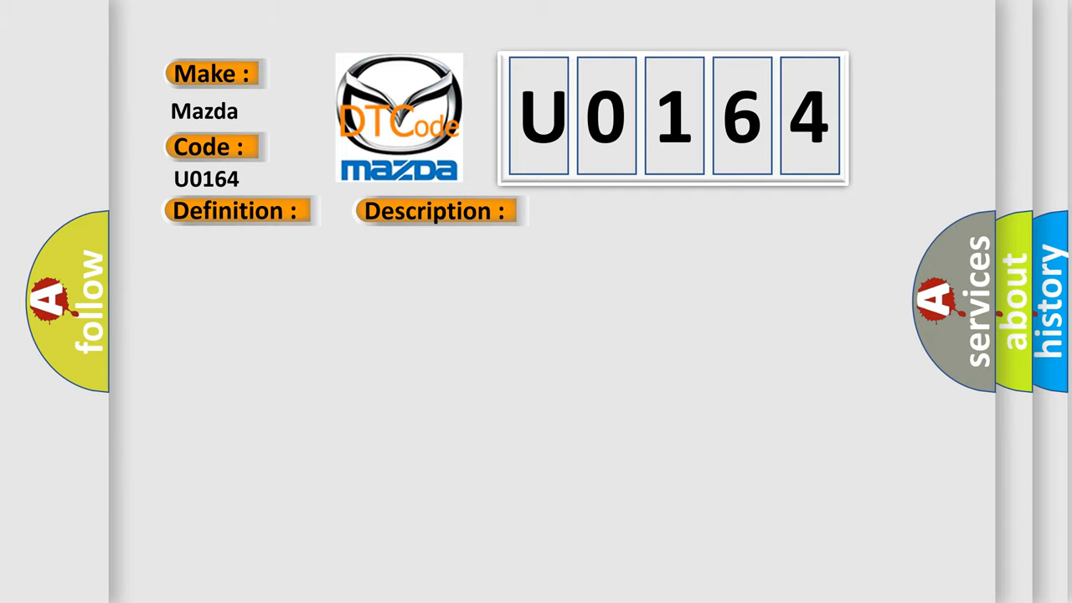
pyautogui.click(435, 211)
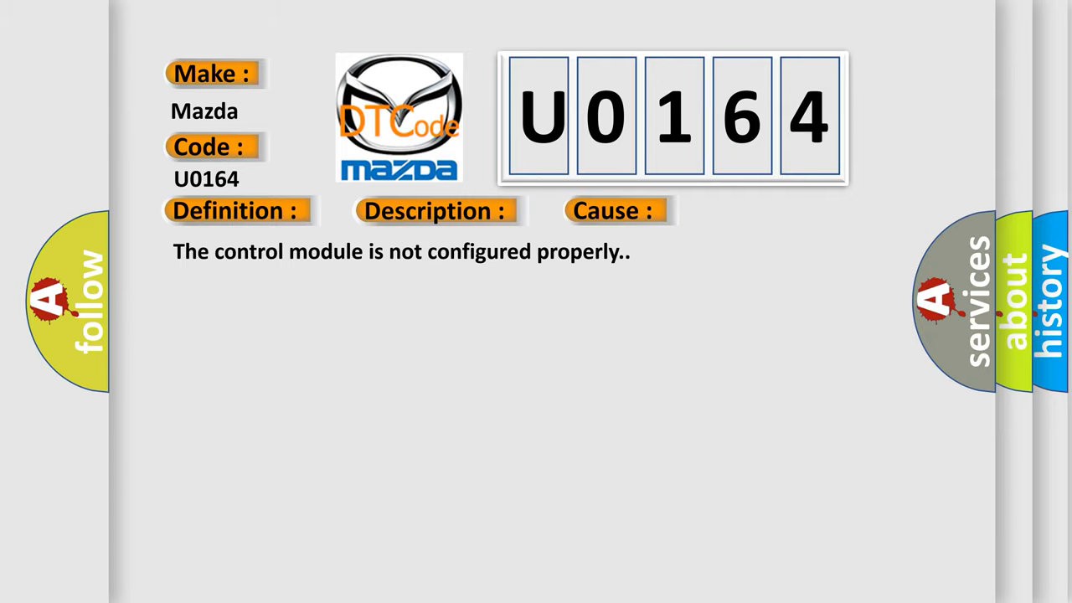